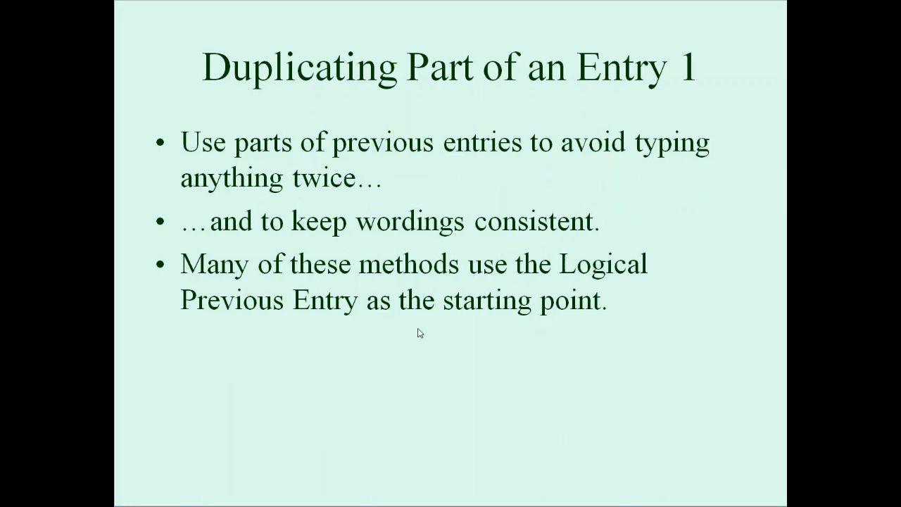
pyautogui.moveTo(414, 386)
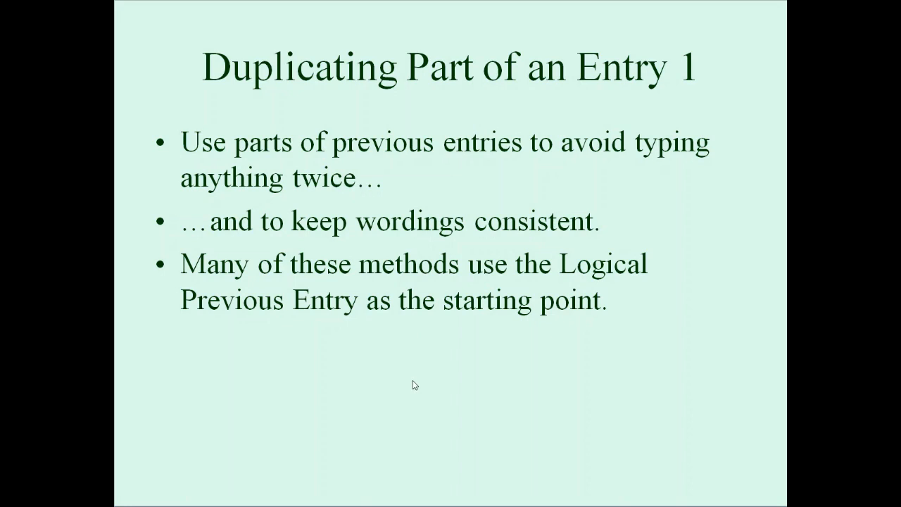
pyautogui.moveTo(408, 383)
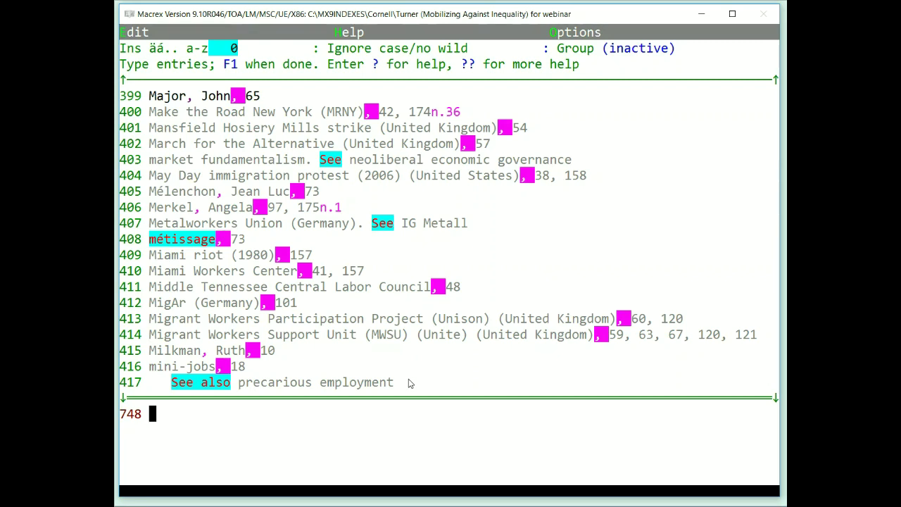
# Enter 'labor-community coalitions,importance of' with locator 101-2 as entry 748.
pyautogui.write('labor')
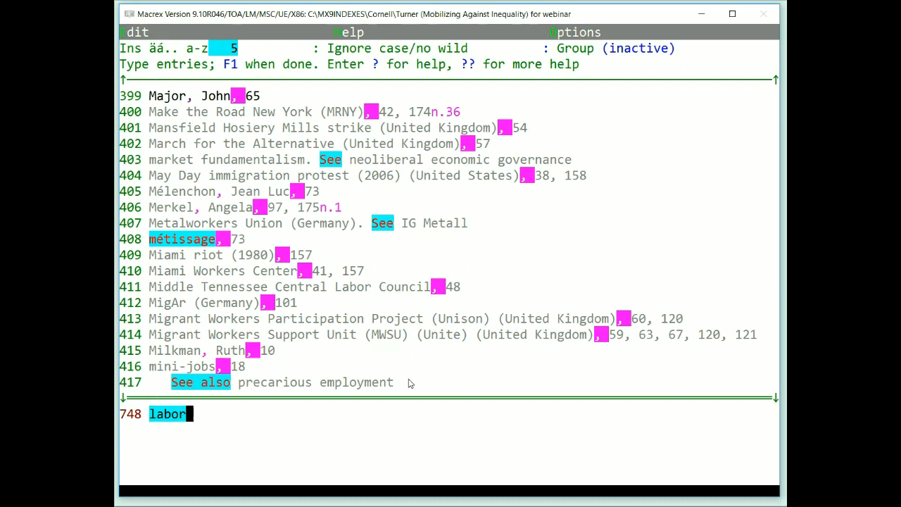
pyautogui.write('-community c')
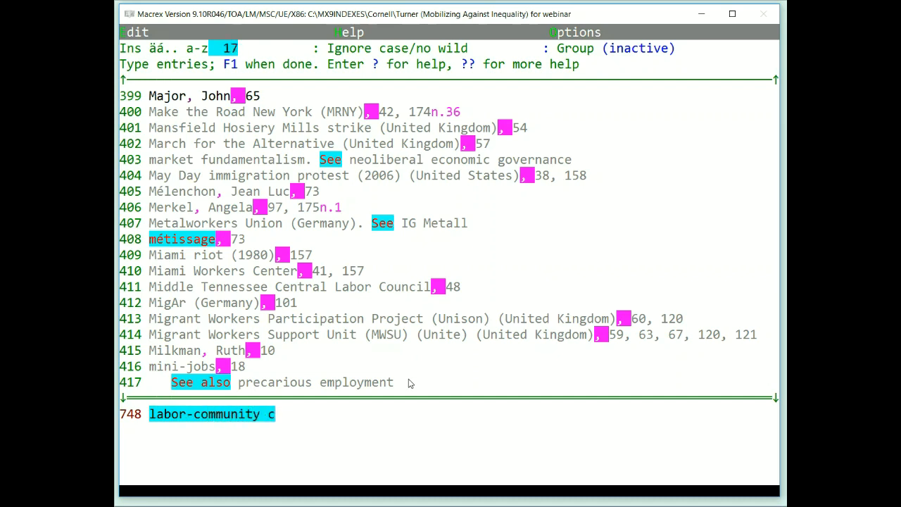
pyautogui.write('oalitions,')
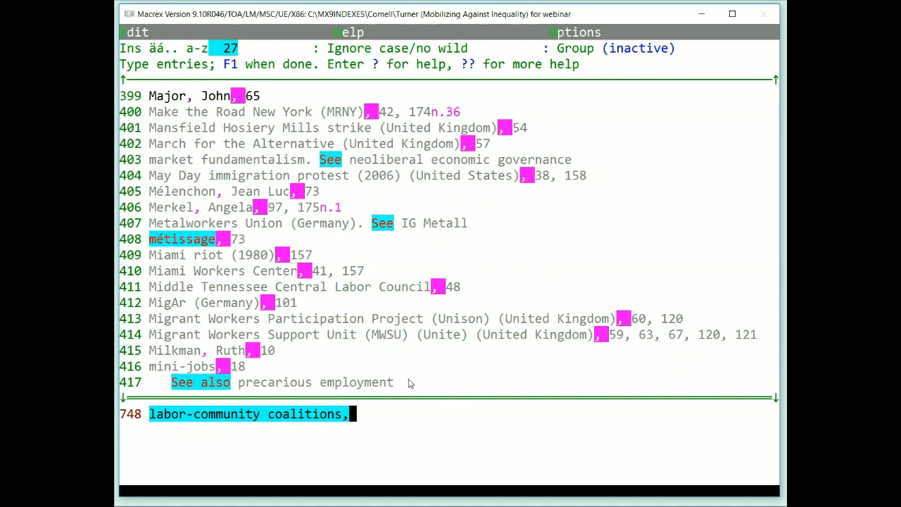
pyautogui.write('importance of')
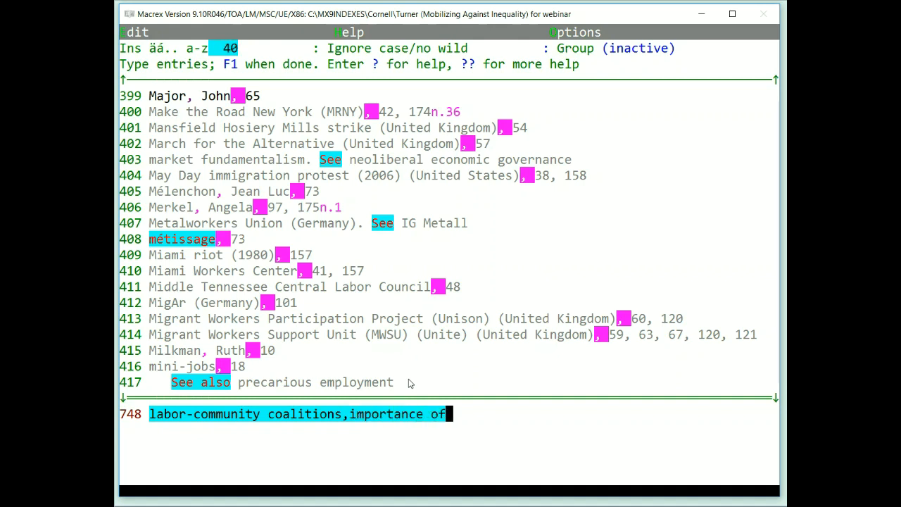
pyautogui.write('101-2')
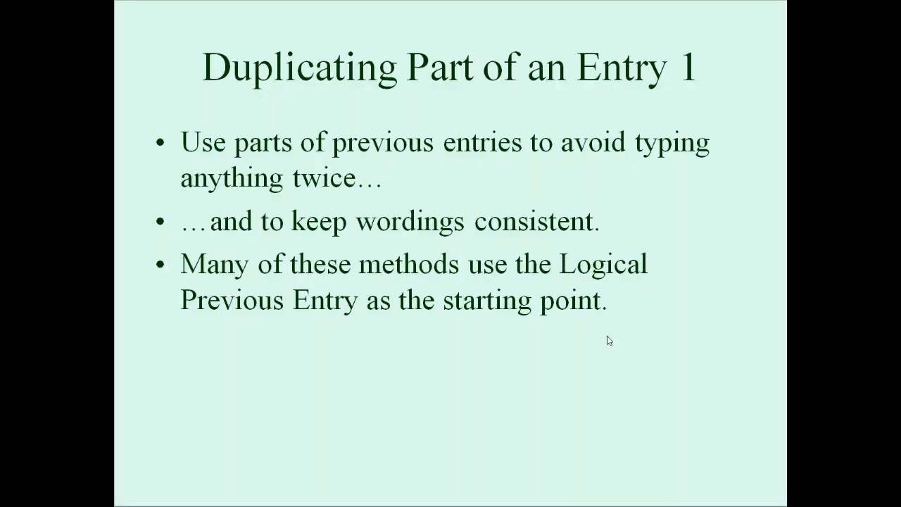
# Advance to the slide explaining how Enter brings down the logical previous entry.
pyautogui.press('right')
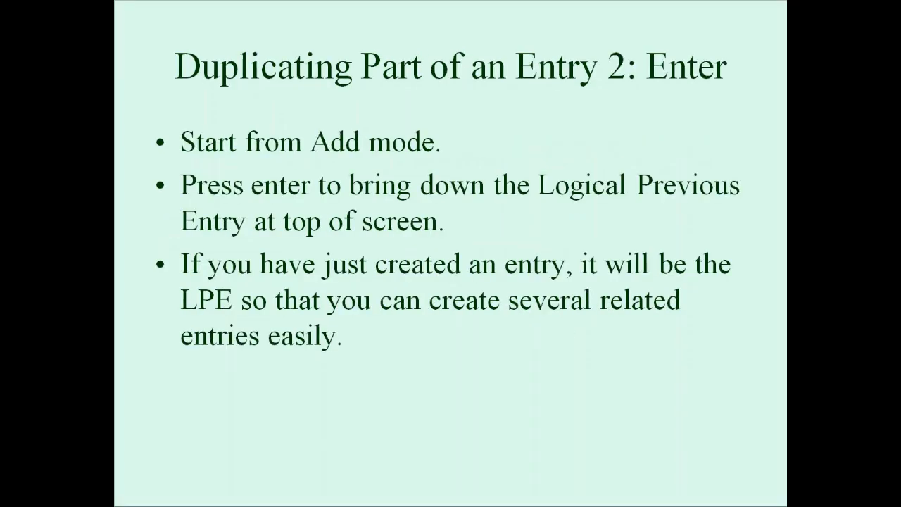
pyautogui.moveTo(482, 383)
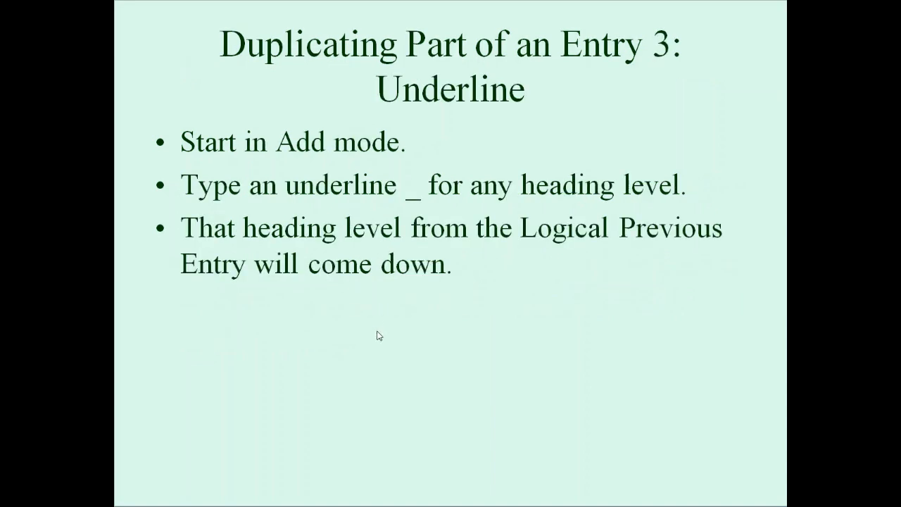
pyautogui.moveTo(377, 339)
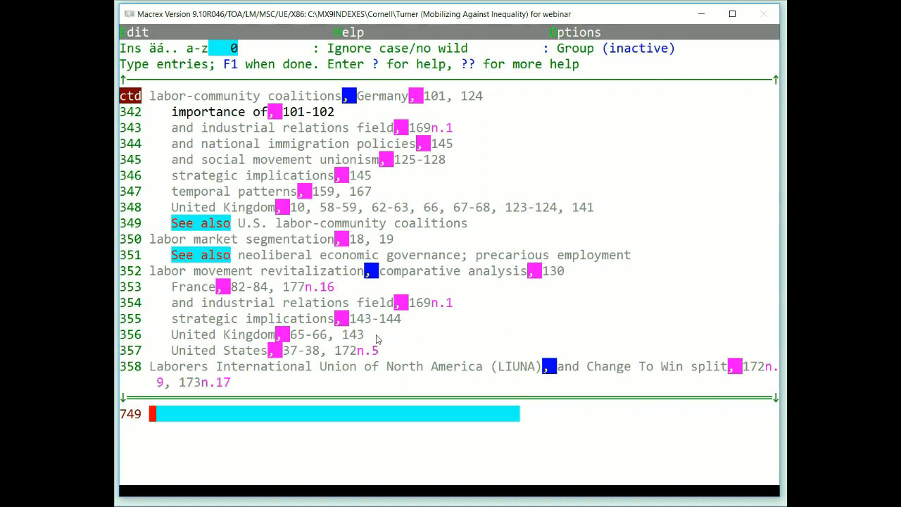
# Start entry 749 as 'sanitation workers,' and bring down 'importance of' from the previous entry.
pyautogui.write('sanitation worker')
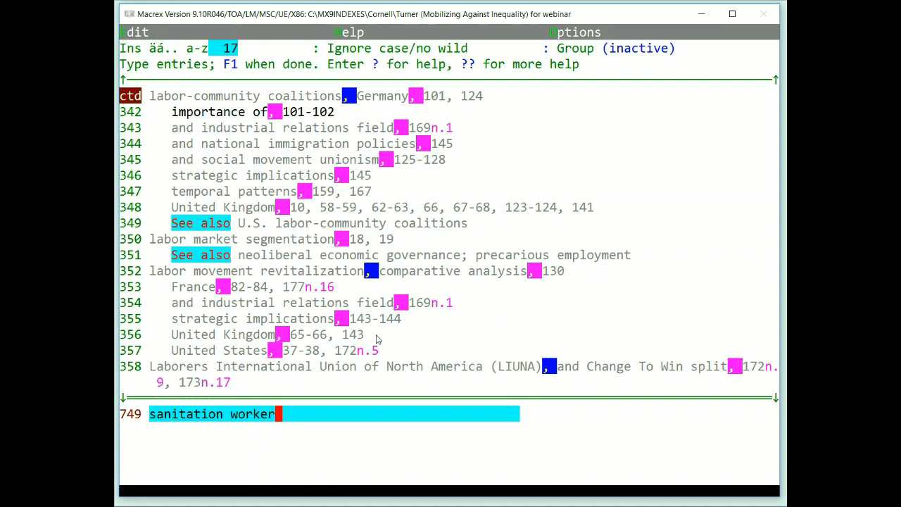
pyautogui.write('s,')
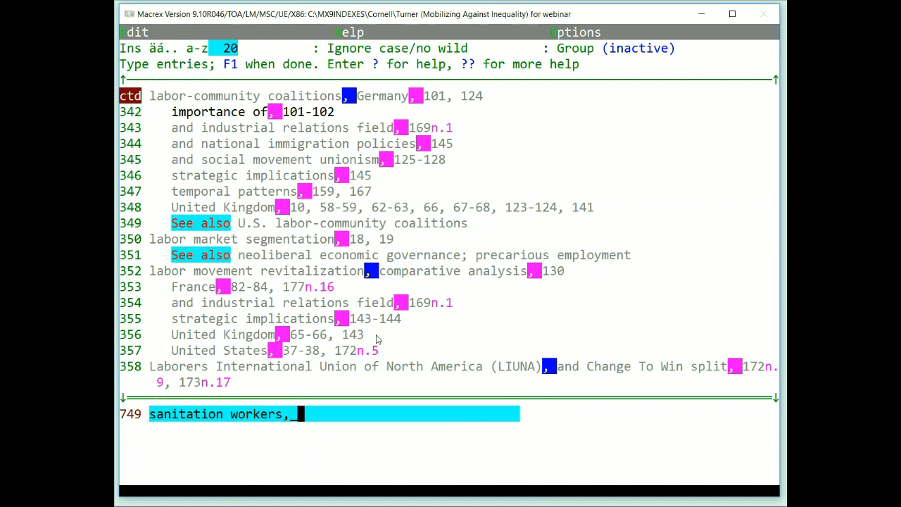
pyautogui.write('importance of')
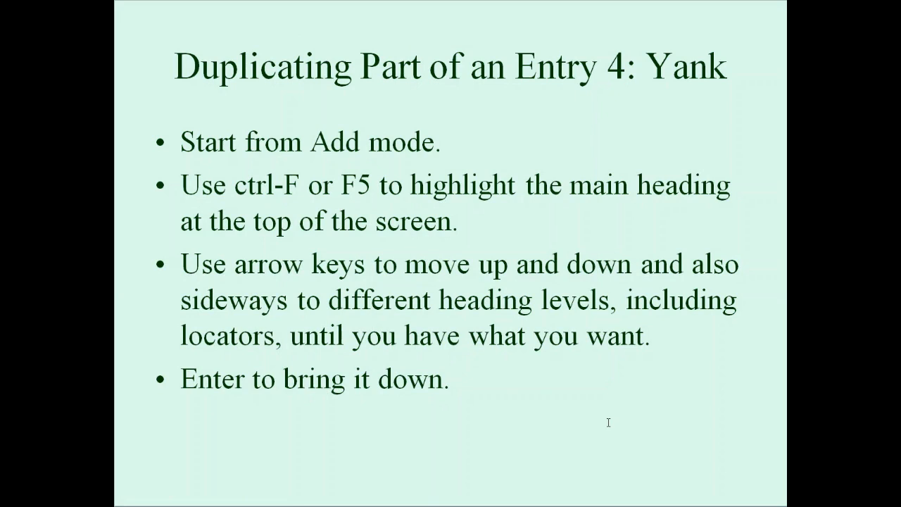
# Switch back to Macrex, now at empty entry 750.
pyautogui.press('alt+tab')
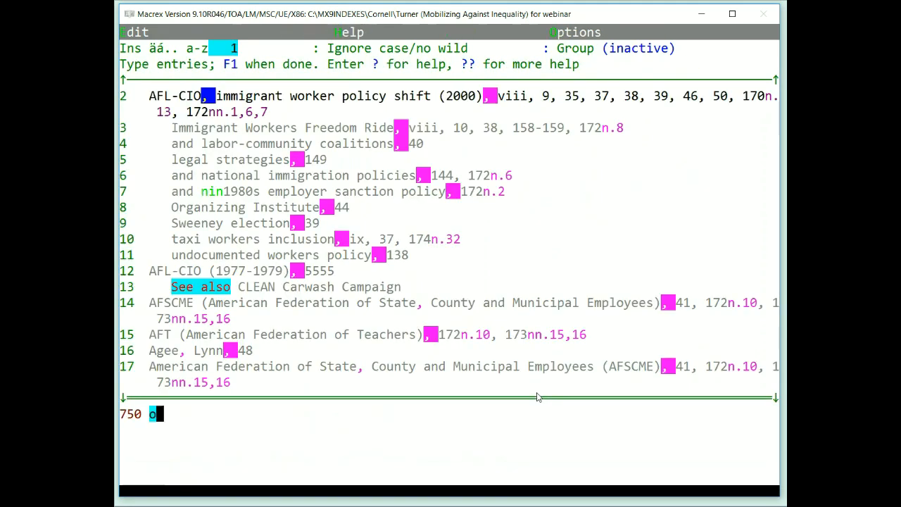
# Begin entry 750 with 'domestic worke'.
pyautogui.write('domestic worke')
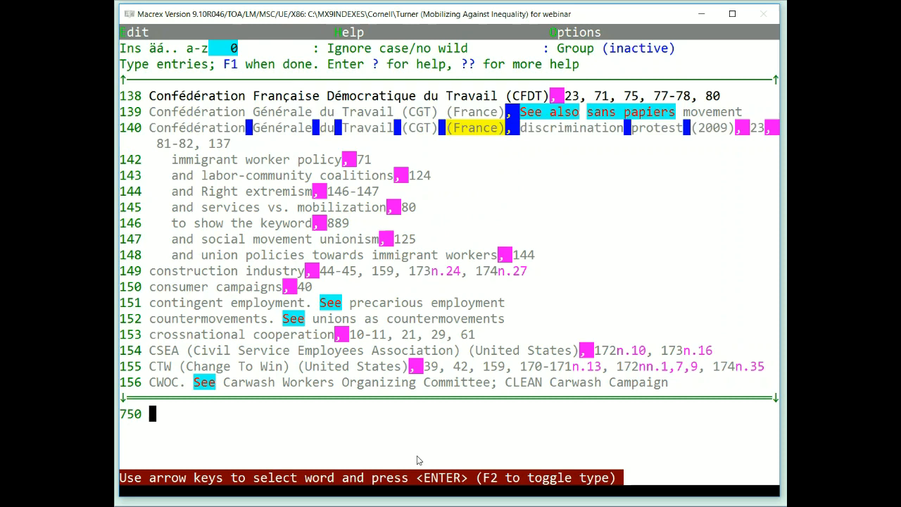
# Move the yank word choice along the Confédération Générale du Travail entry.
pyautogui.press('Right')
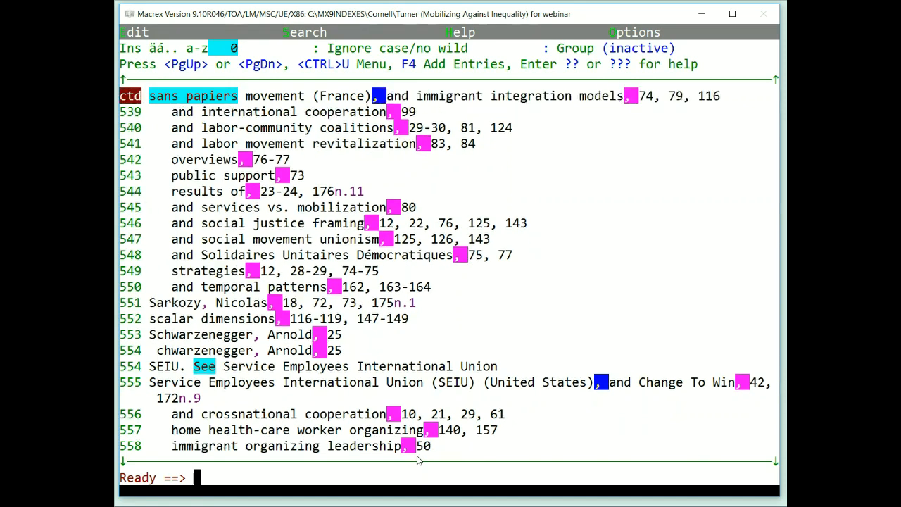
pyautogui.scroll(-3)
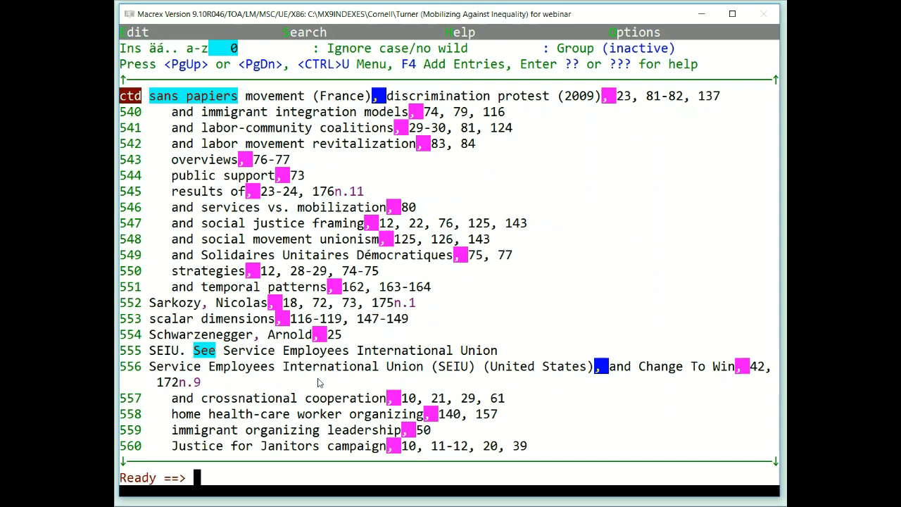
# Half-flip to make 'Solidaires Unitaires Démocratiques, 75, 77' a main entry.
pyautogui.scroll(-3)
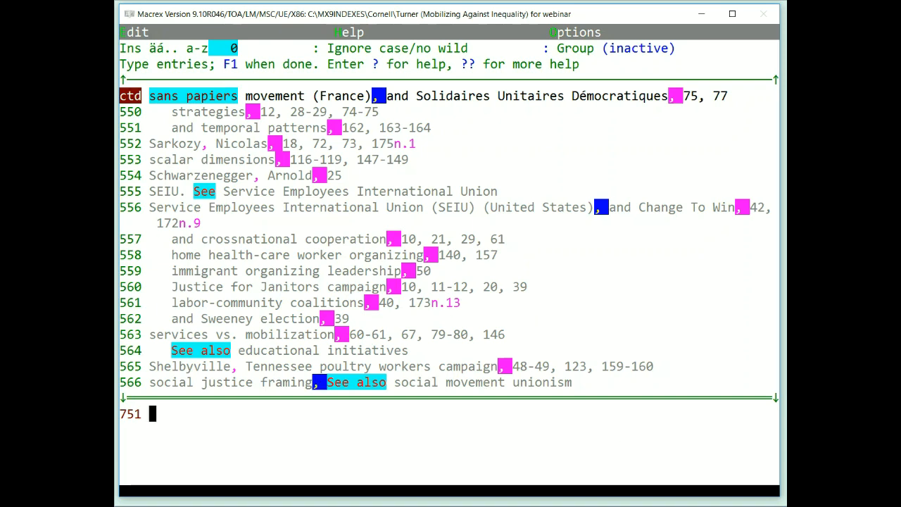
pyautogui.write('Solidaires Unitaires Démocratiques, 75, 77')
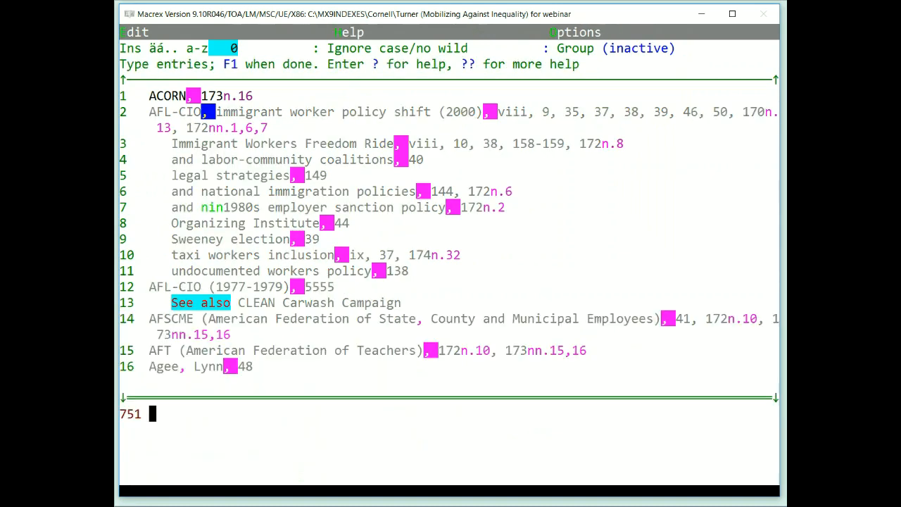
# Autocomplete 'brit' to British National Party (BNP) for entry 751 and start its locator.
pyautogui.write('b')
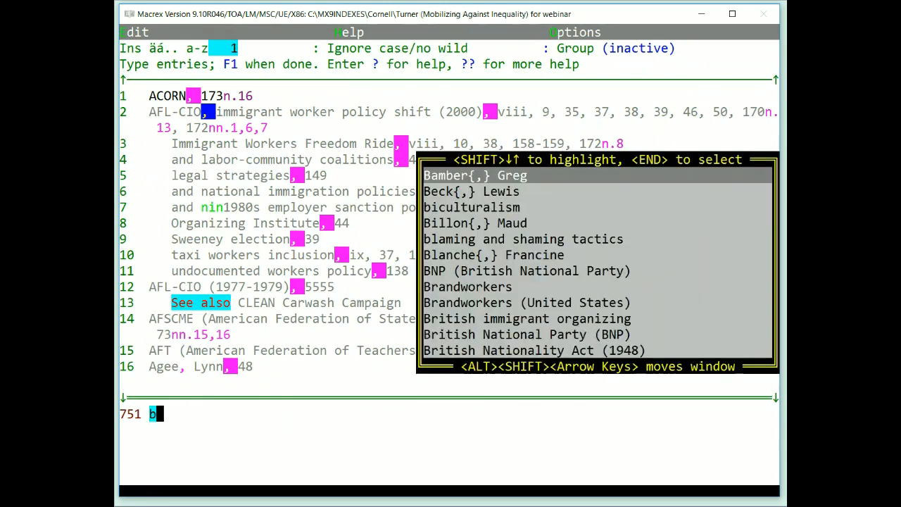
pyautogui.write('rit')
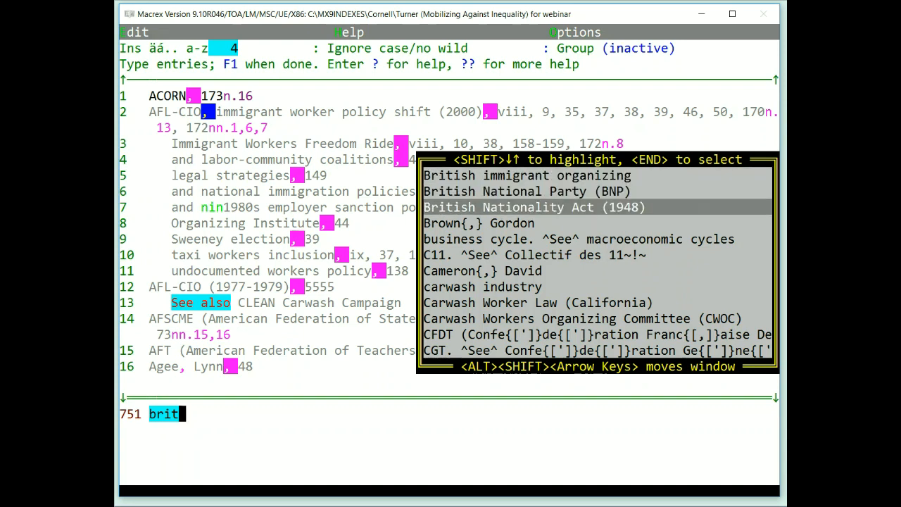
pyautogui.press('Up')
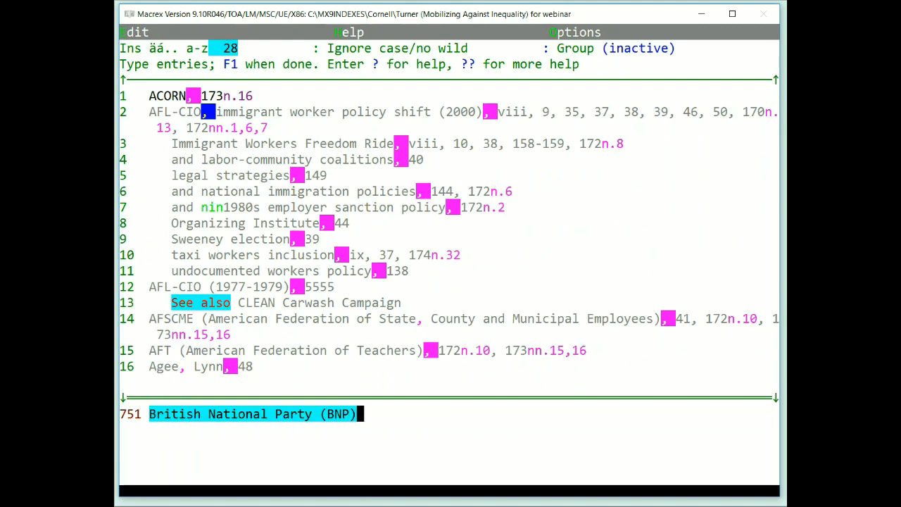
pyautogui.write(',')
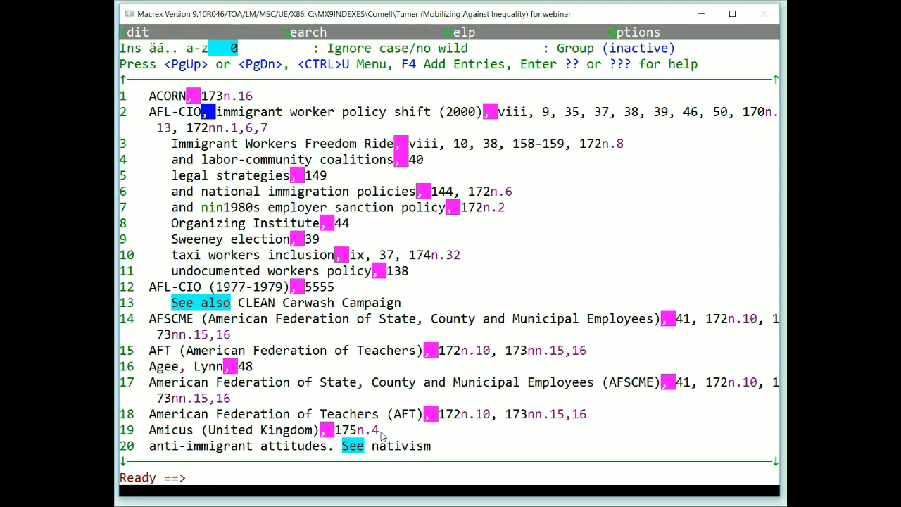
pyautogui.scroll(-3)
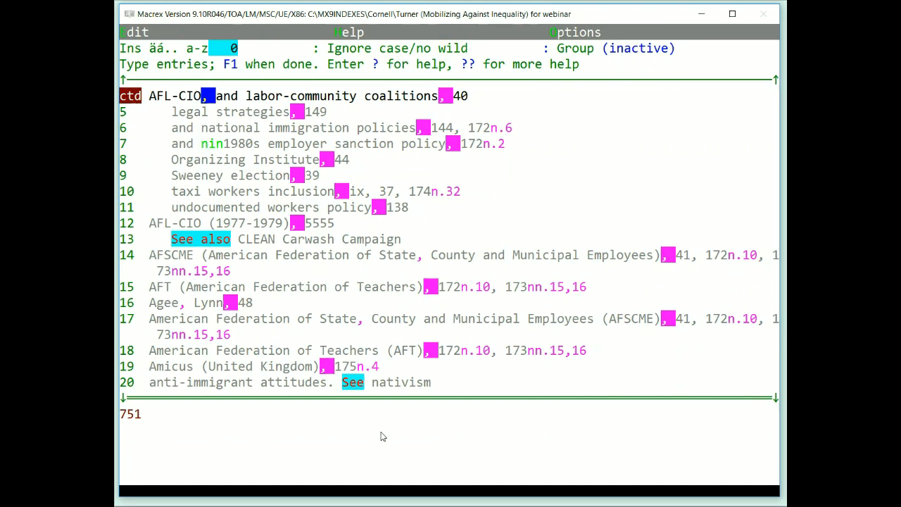
pyautogui.write('a')
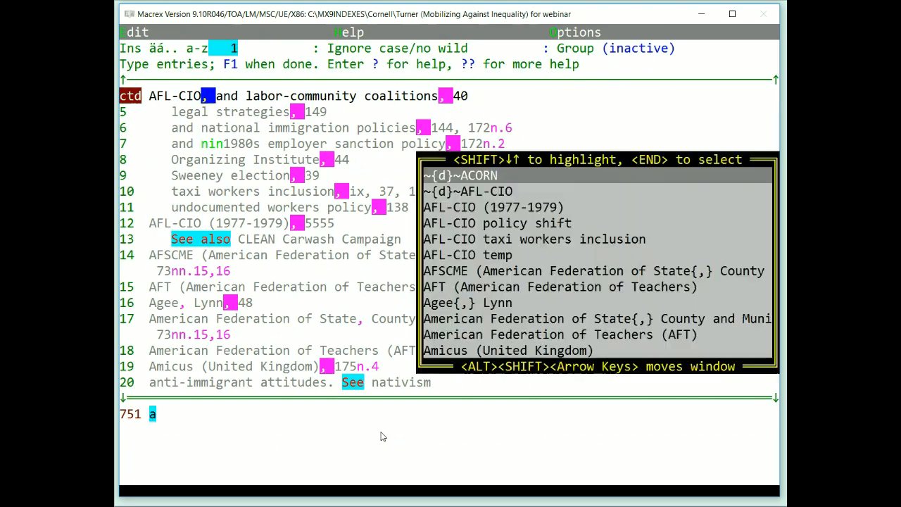
pyautogui.write('gee{,} Lynn')
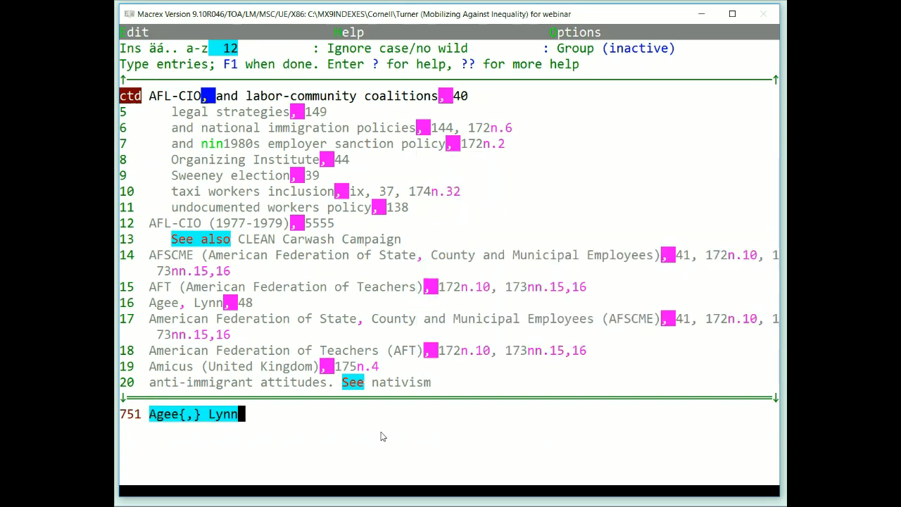
pyautogui.write(',')
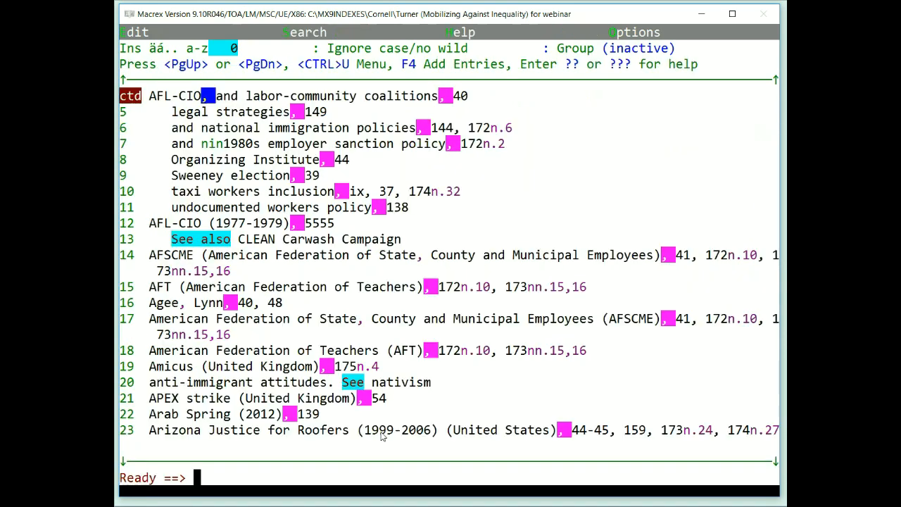
# Flip the APEX strike entry into the spelled-out APEX (United Kingdom) entry, locator 54.
pyautogui.scroll(-3)
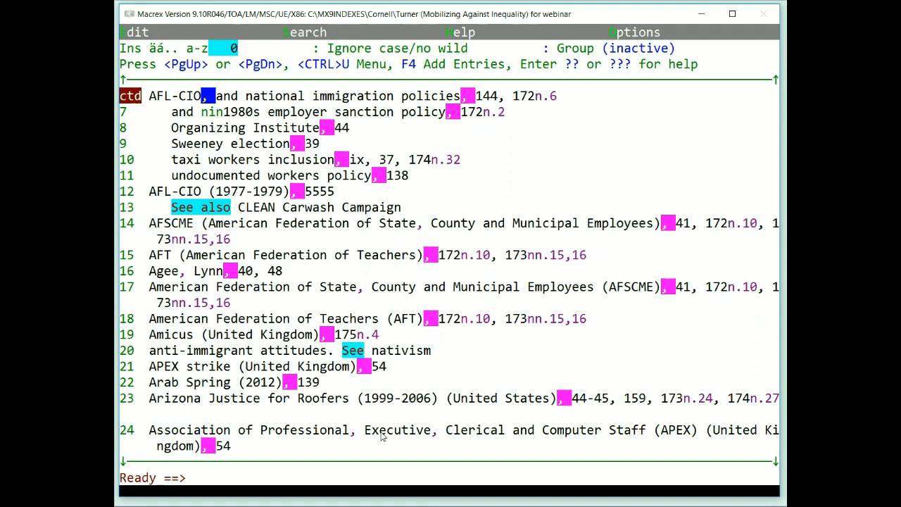
pyautogui.write('afd')
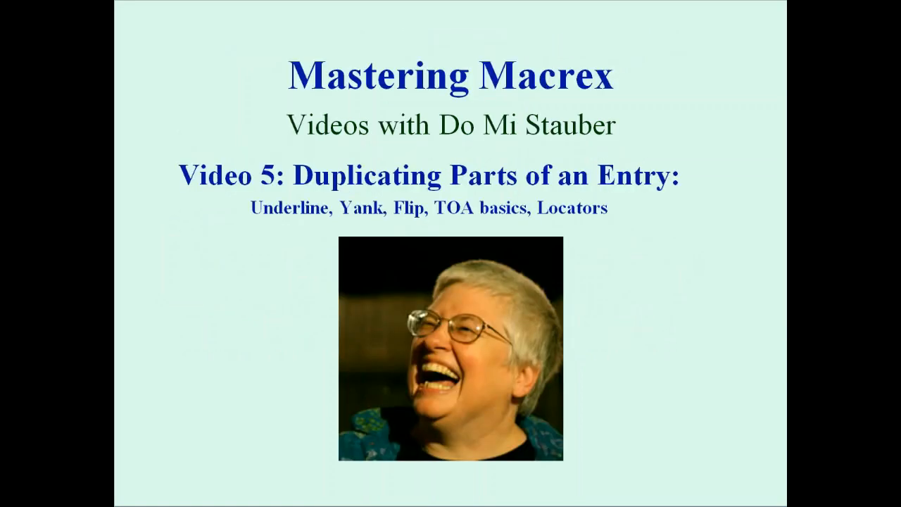
pyautogui.moveTo(313, 290)
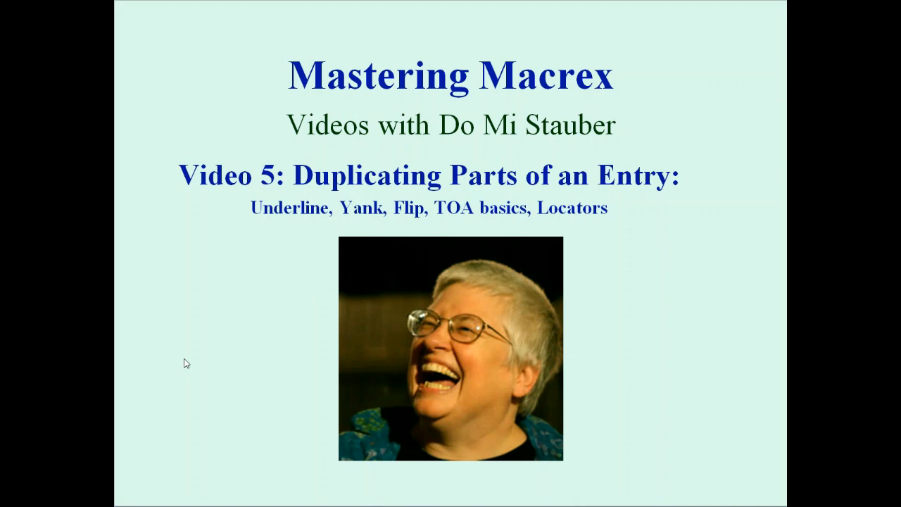
pyautogui.moveTo(183, 369)
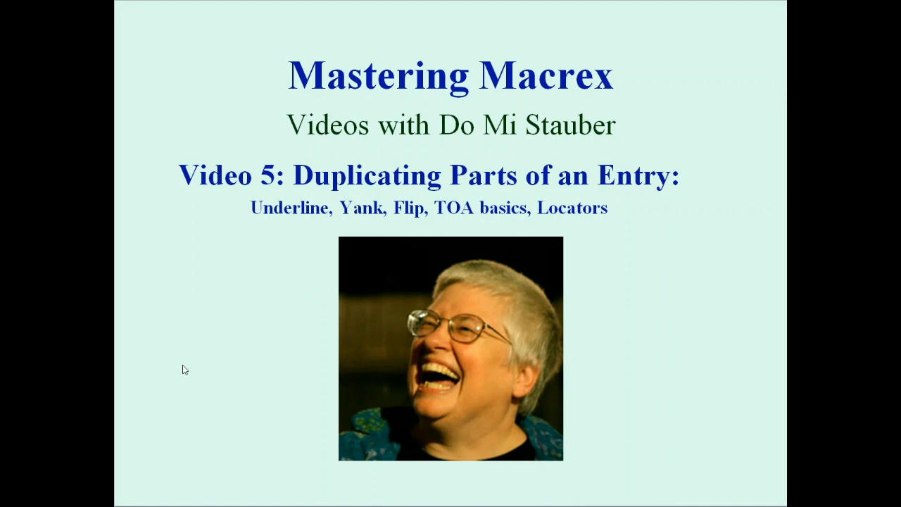